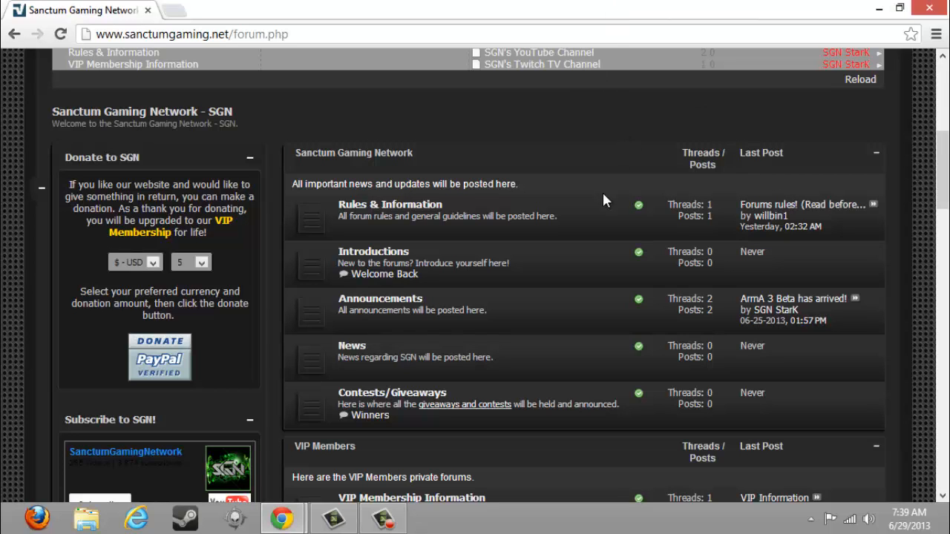
# Scroll up to the navigation bar, Donation Goal and Top 10 Stats panels
pyautogui.scroll(3)
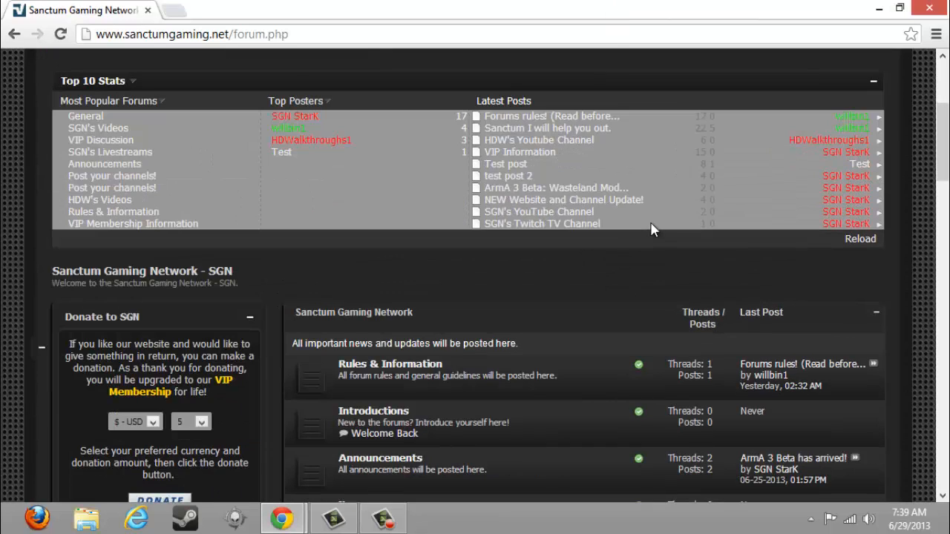
pyautogui.moveTo(676, 299)
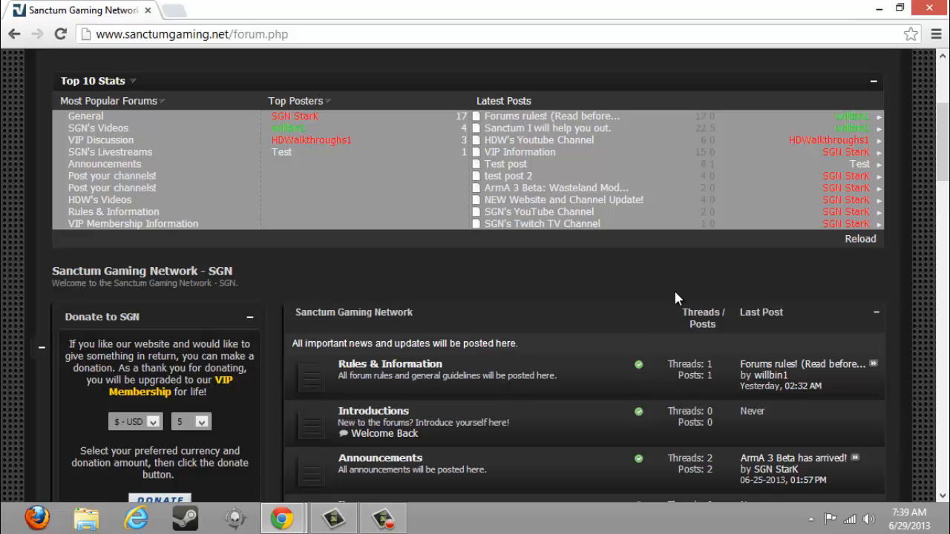
pyautogui.moveTo(623, 301)
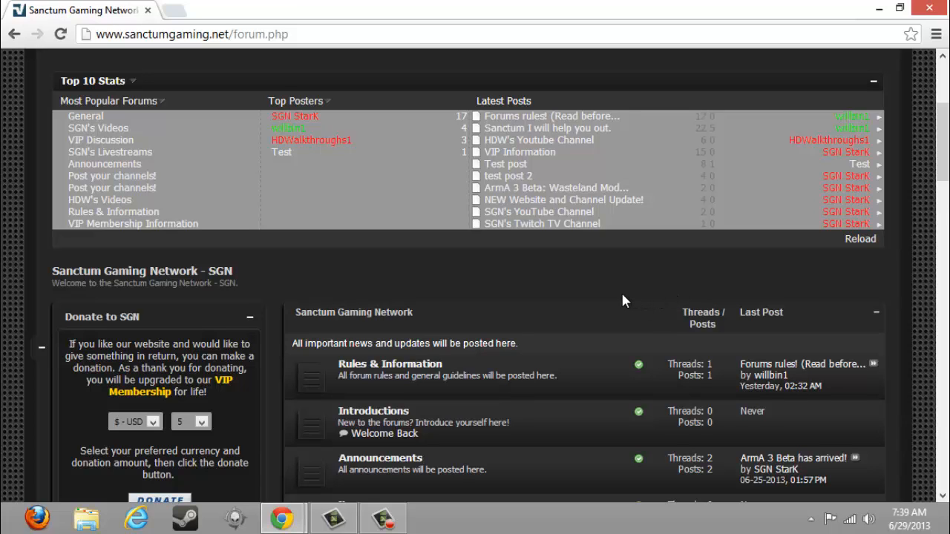
pyautogui.moveTo(571, 305)
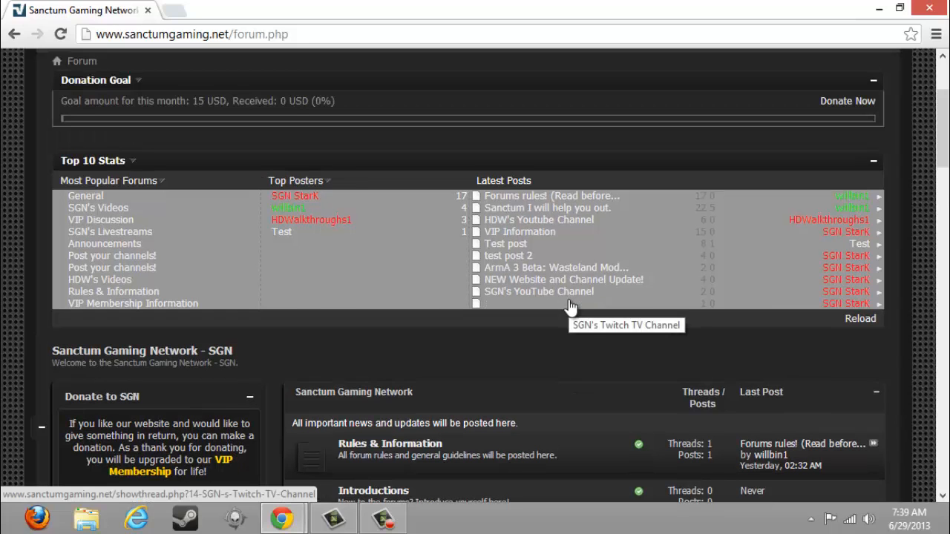
pyautogui.moveTo(594, 373)
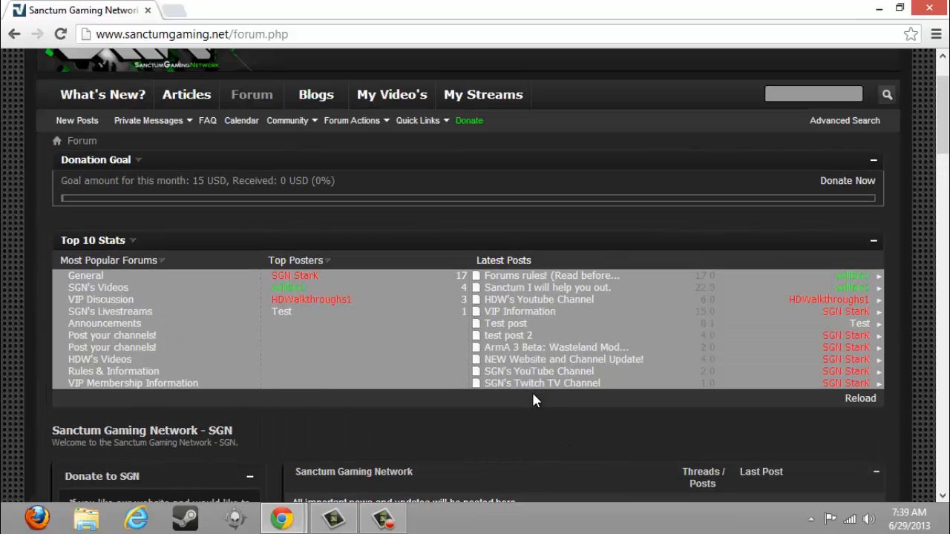
pyautogui.moveTo(566, 416)
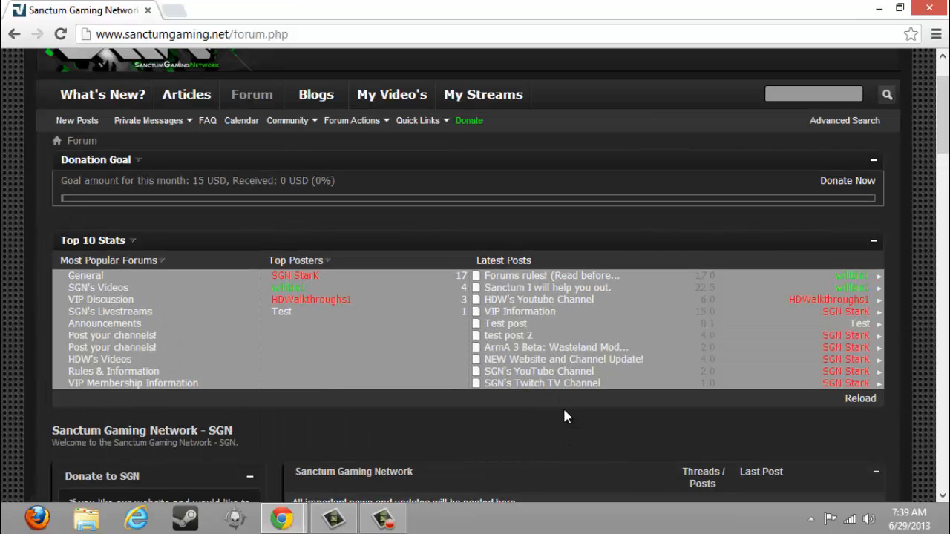
pyautogui.scroll(-3)
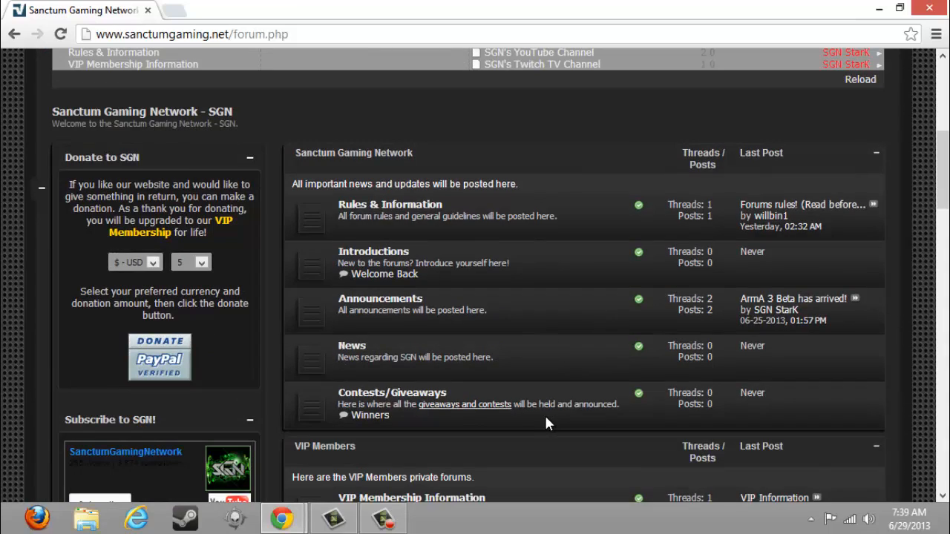
pyautogui.scroll(-3)
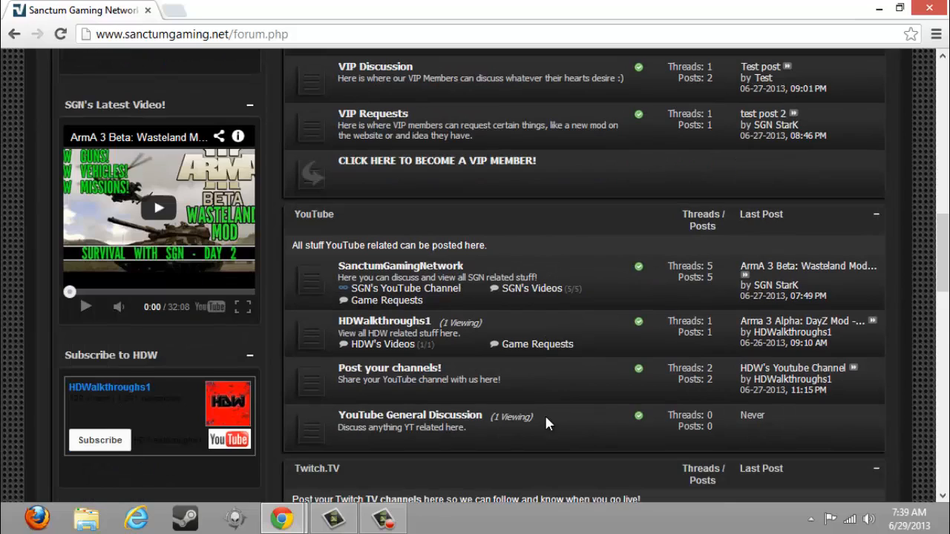
pyautogui.moveTo(434, 405)
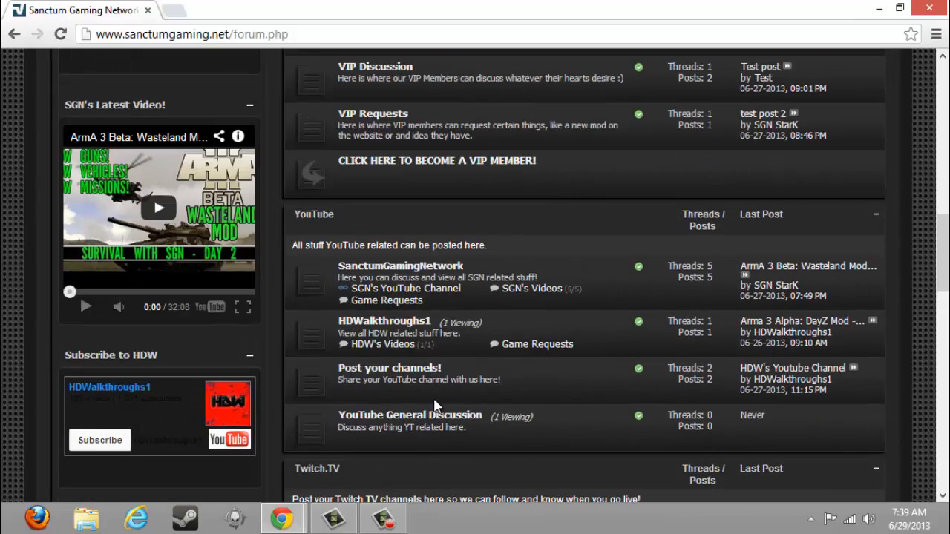
pyautogui.scroll(-3)
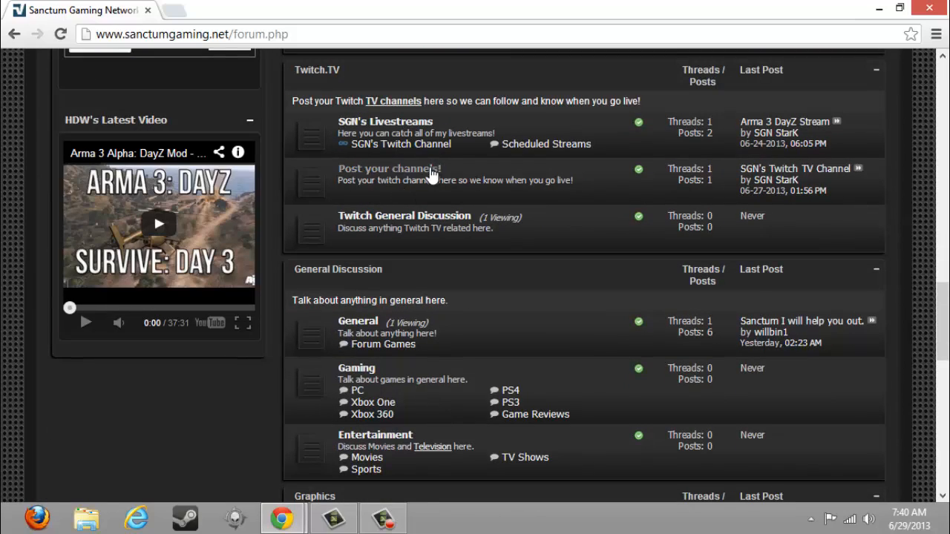
pyautogui.scroll(-3)
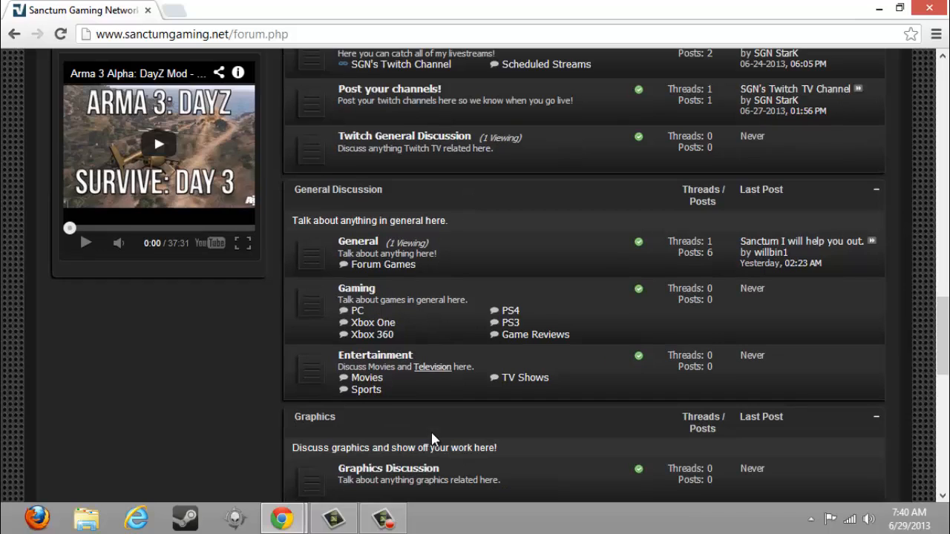
pyautogui.scroll(-3)
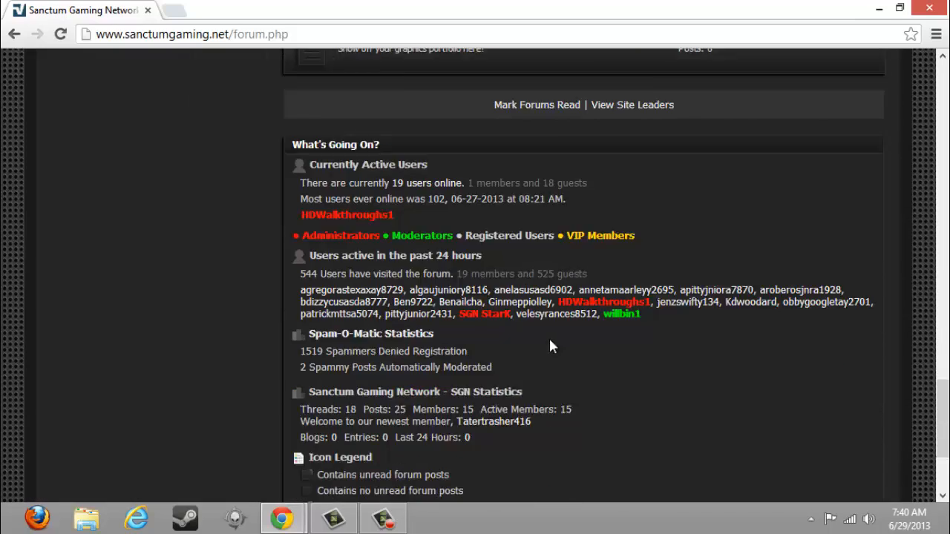
pyautogui.scroll(-3)
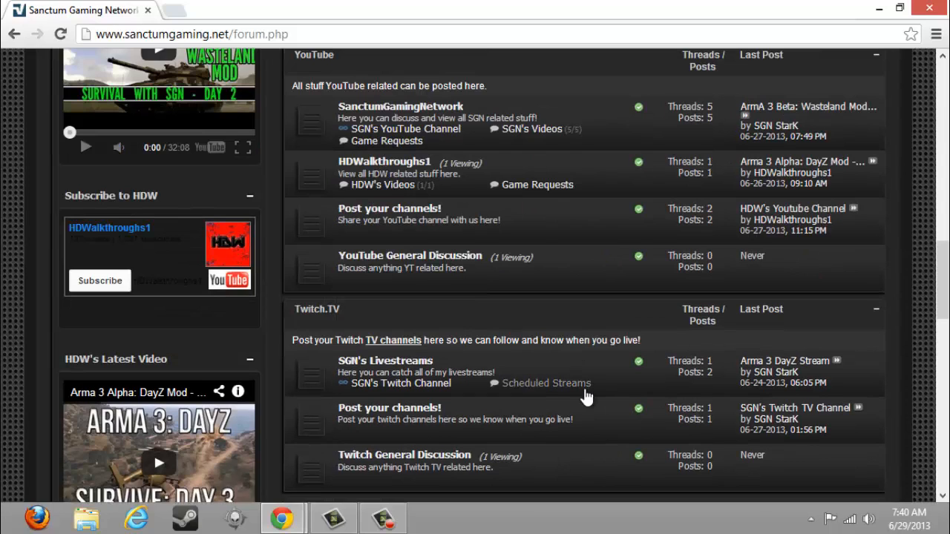
pyautogui.moveTo(562, 406)
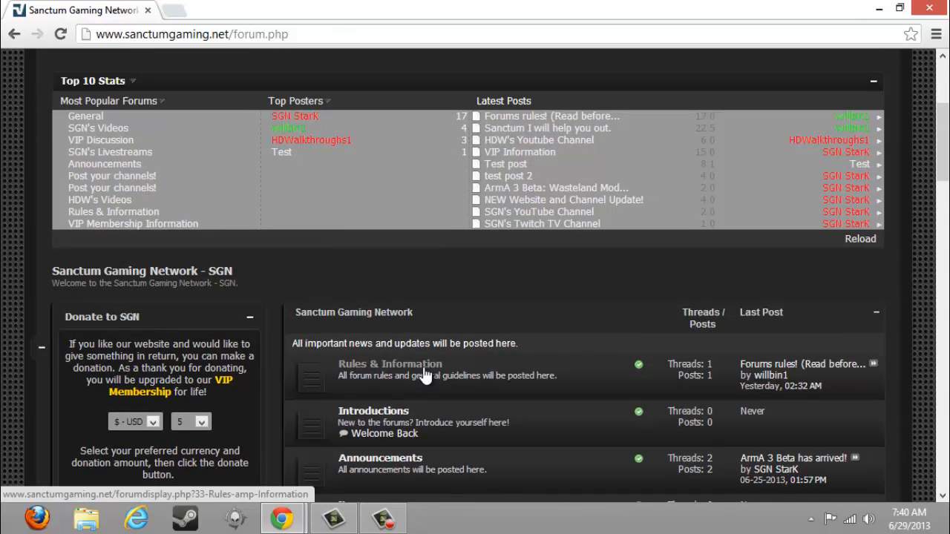
pyautogui.scroll(-3)
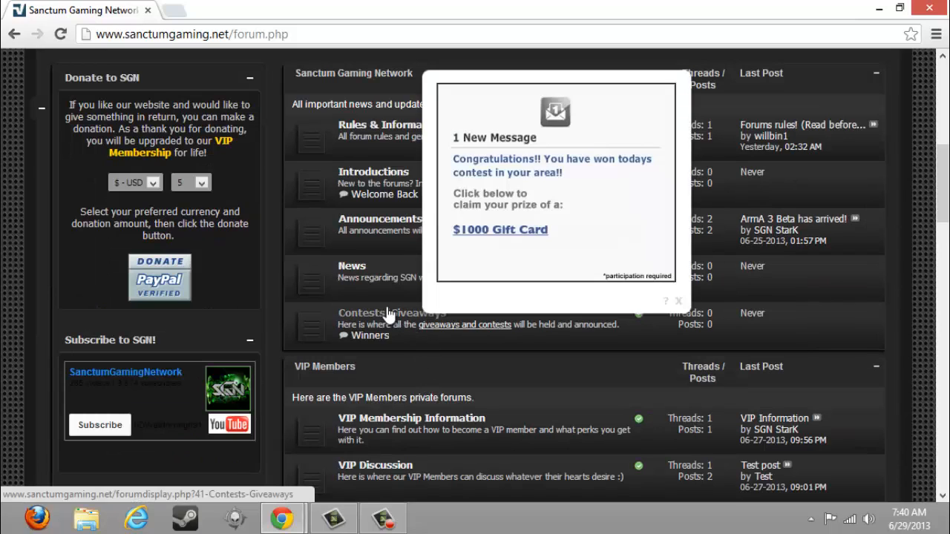
pyautogui.click(678, 301)
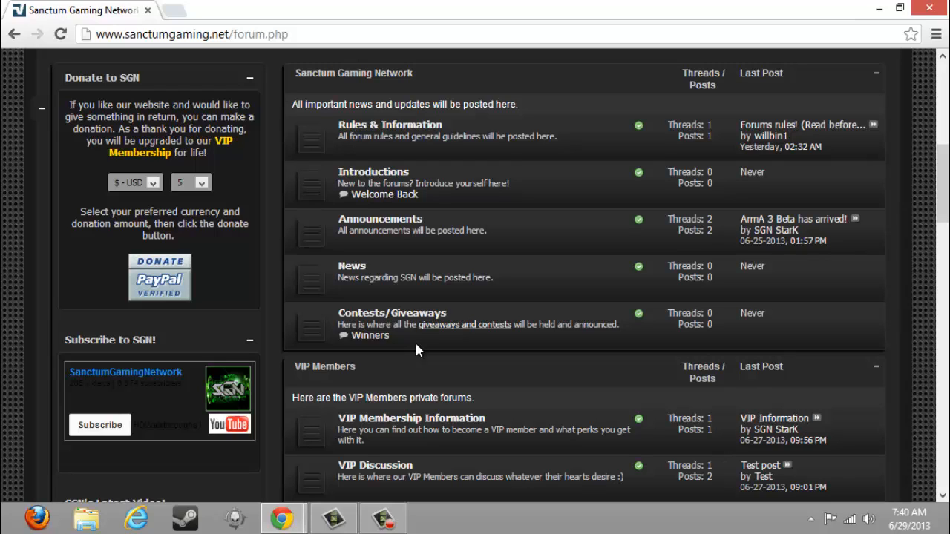
pyautogui.moveTo(415, 350)
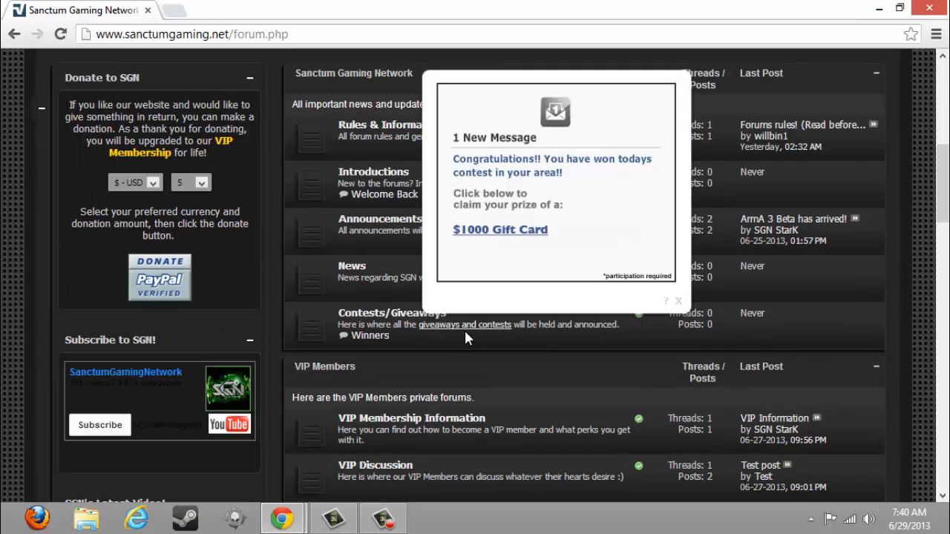
pyautogui.click(677, 300)
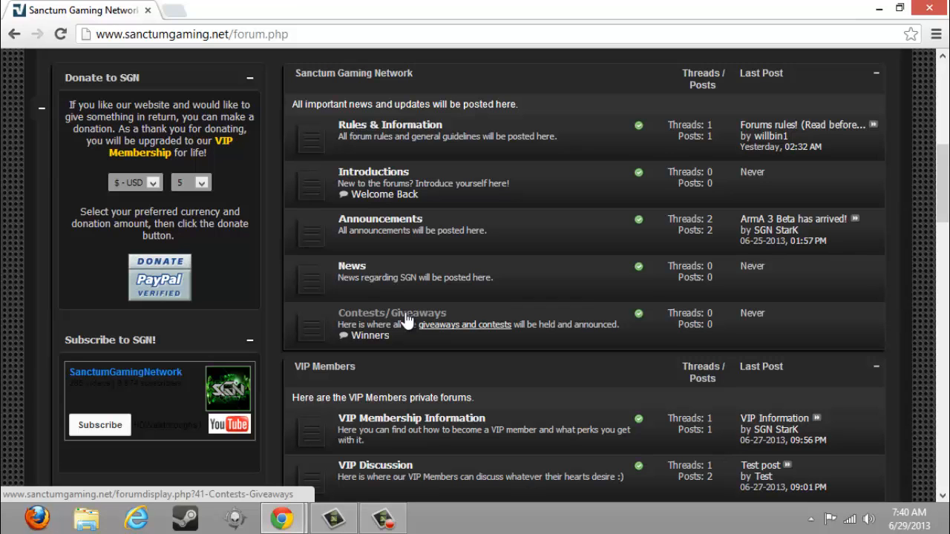
pyautogui.scroll(3)
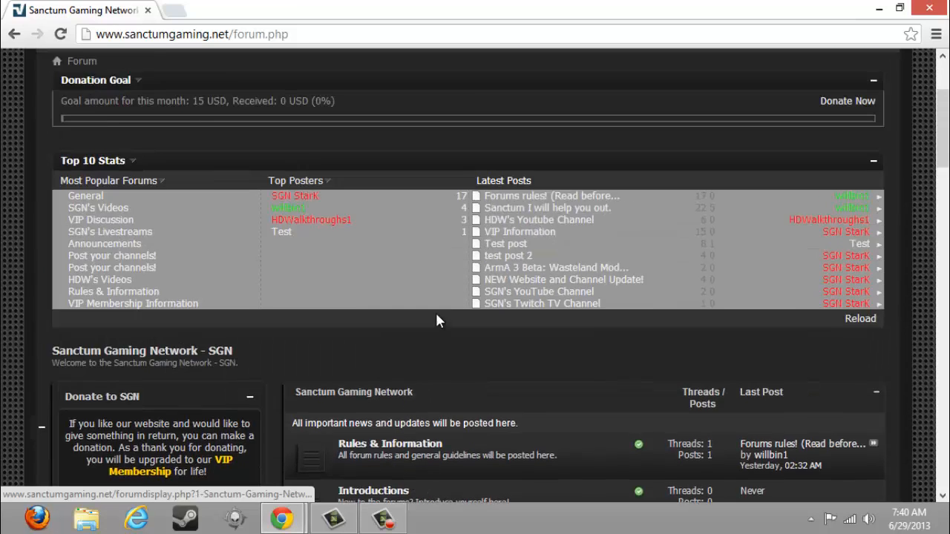
pyautogui.scroll(-3)
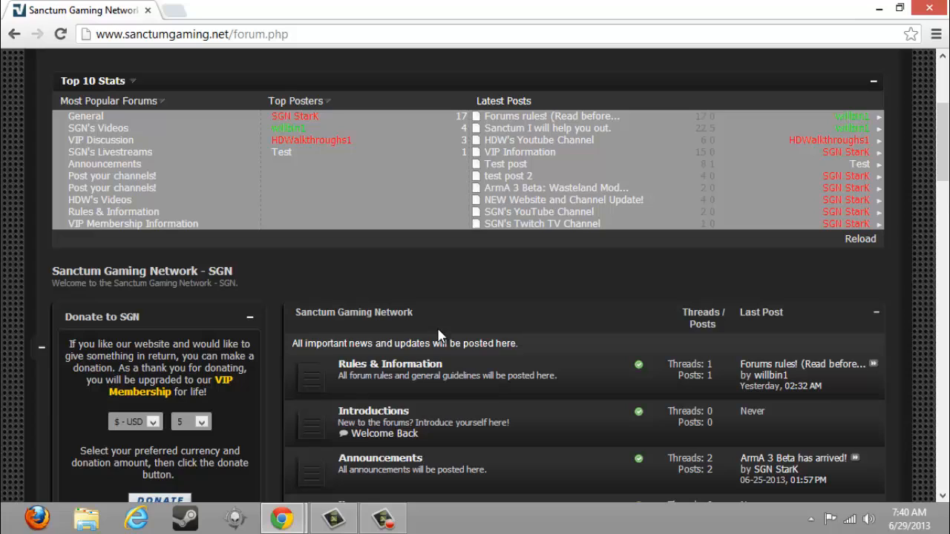
pyautogui.moveTo(663, 308)
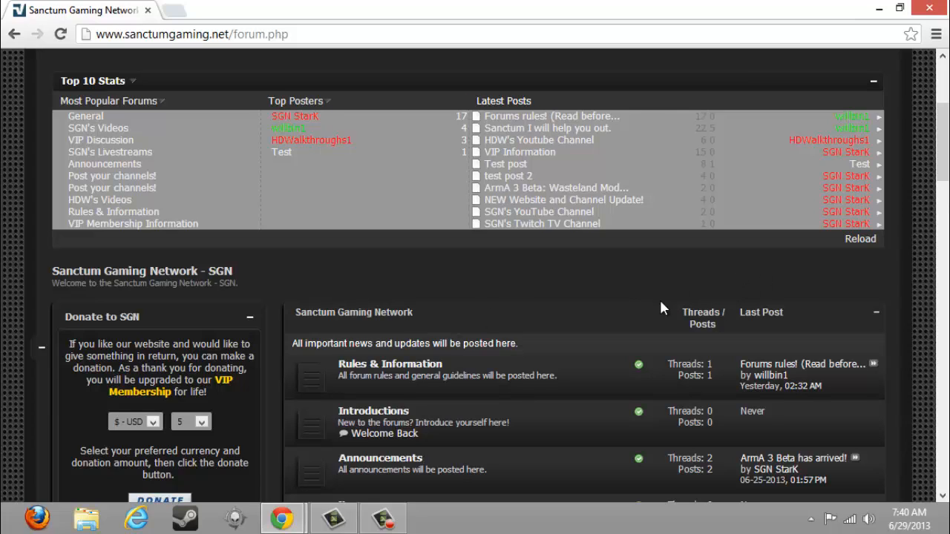
pyautogui.moveTo(644, 307)
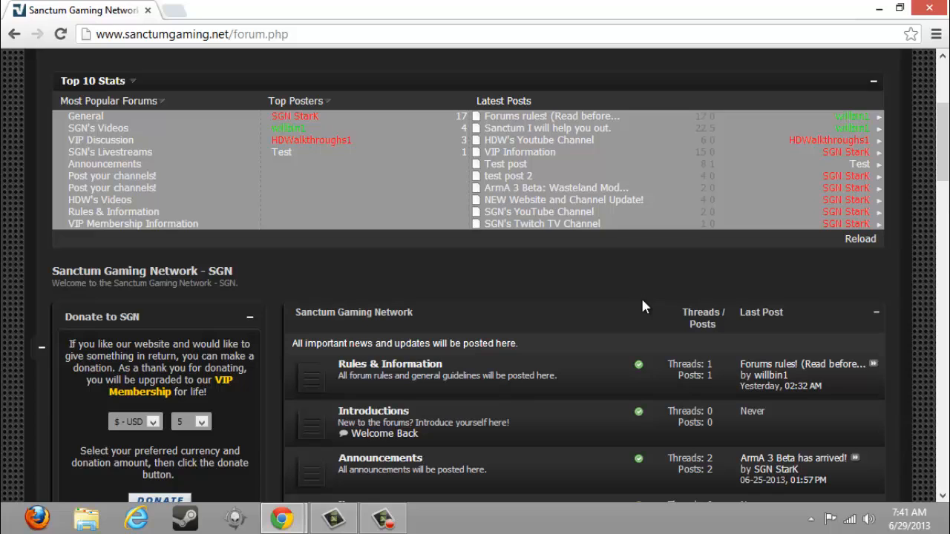
pyautogui.scroll(-3)
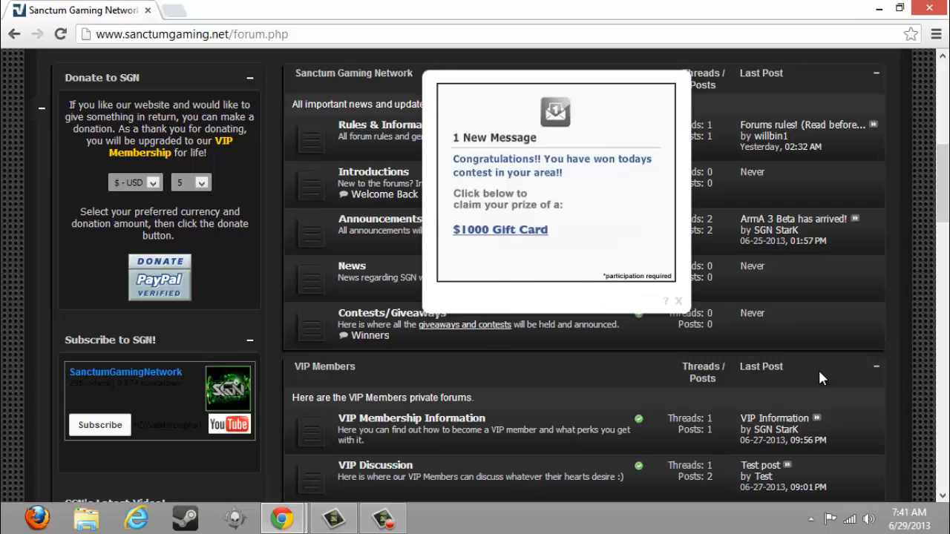
pyautogui.click(678, 300)
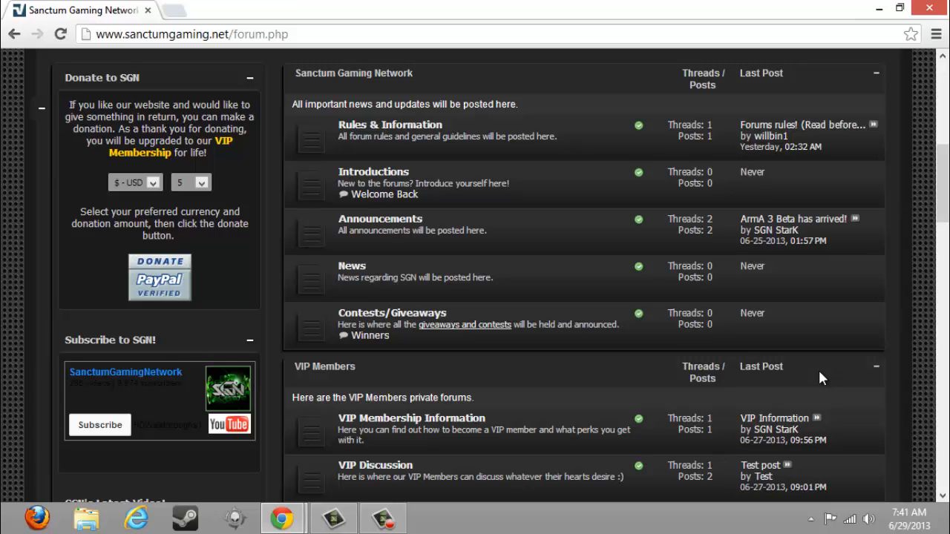
pyautogui.scroll(3)
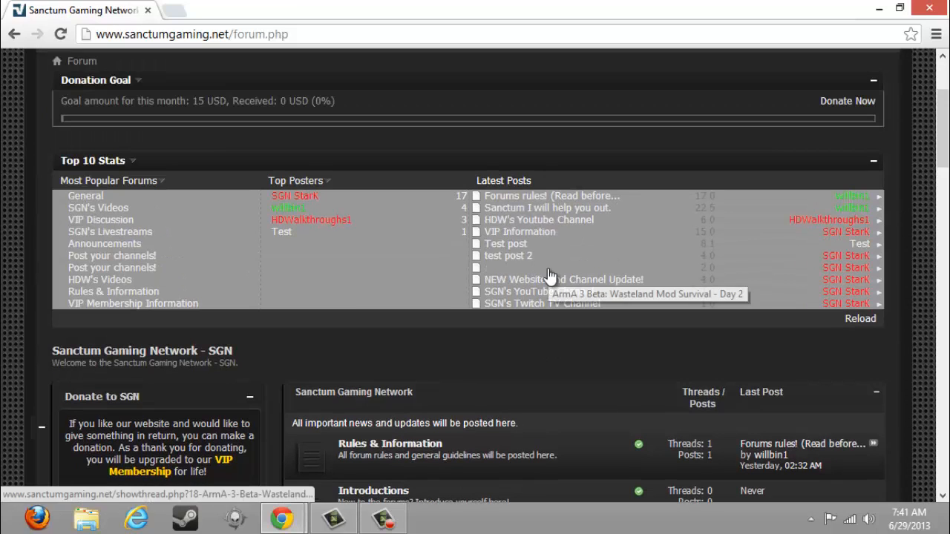
pyautogui.moveTo(584, 369)
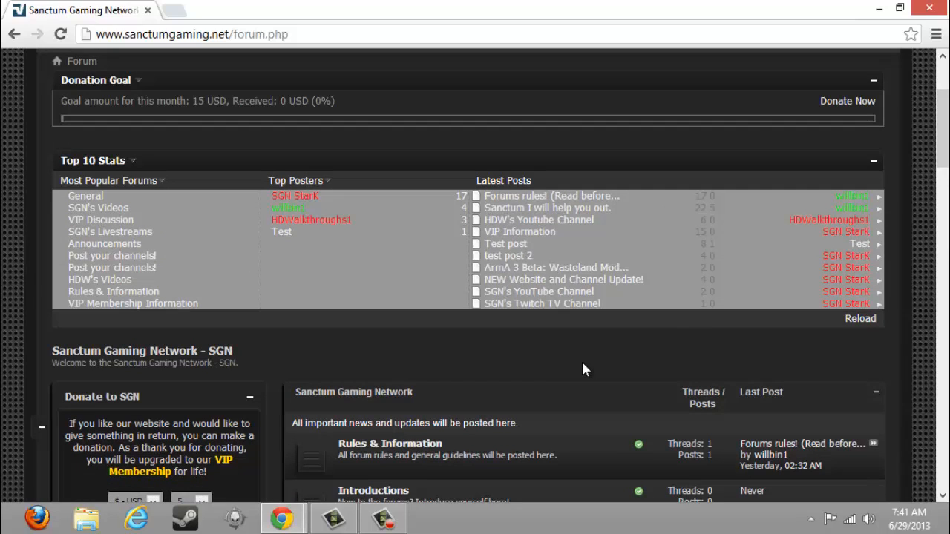
pyautogui.moveTo(445, 493)
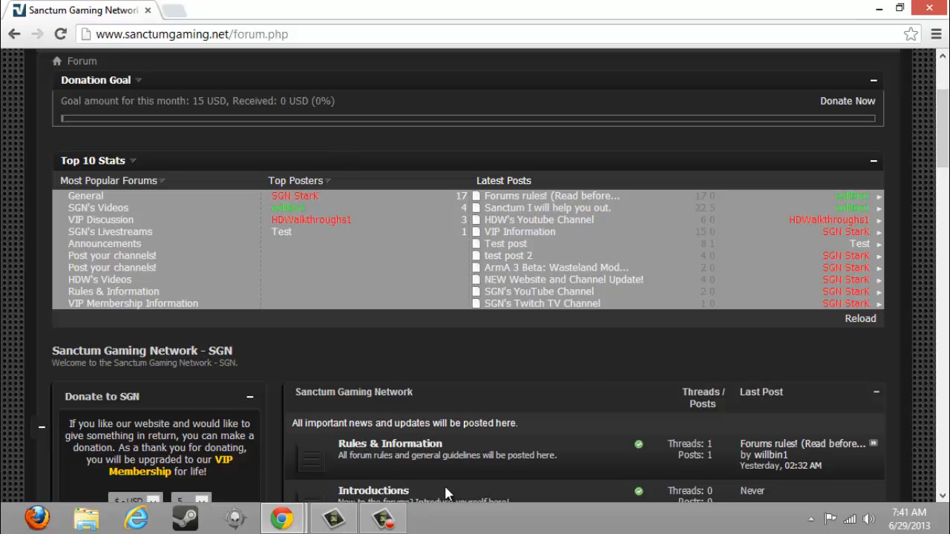
pyautogui.moveTo(568, 353)
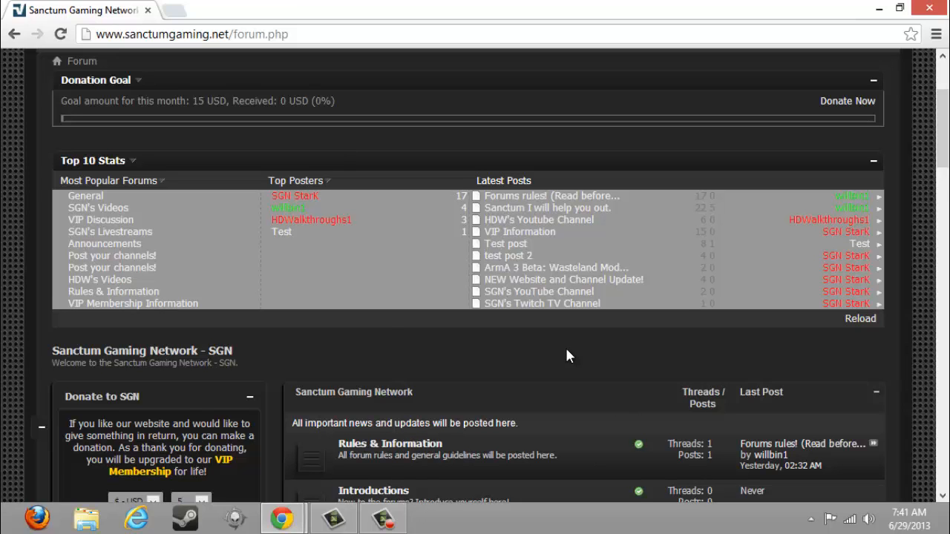
pyautogui.scroll(-3)
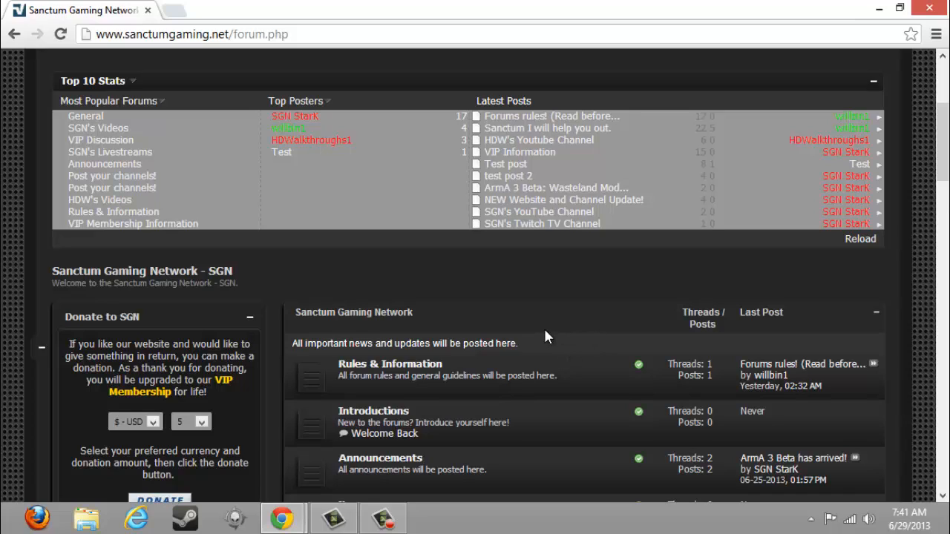
pyautogui.moveTo(586, 289)
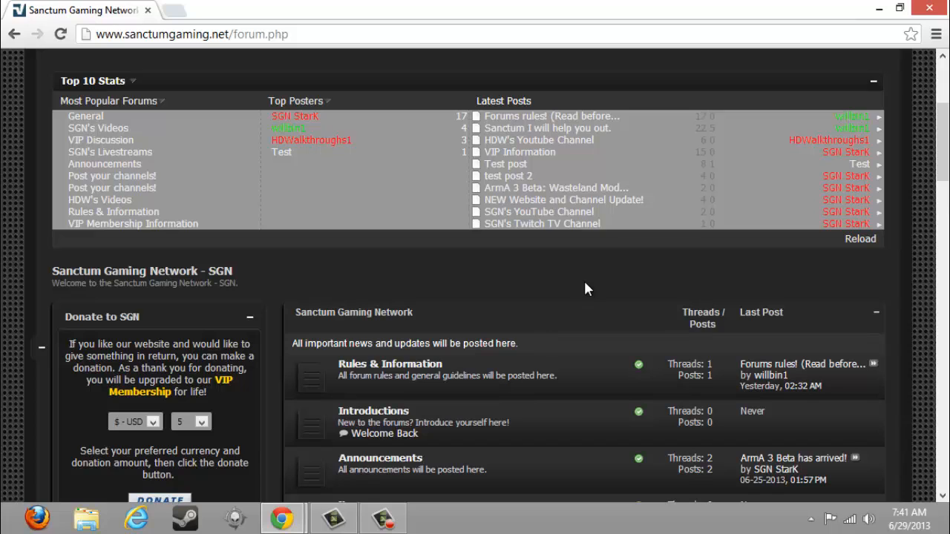
pyautogui.moveTo(574, 294)
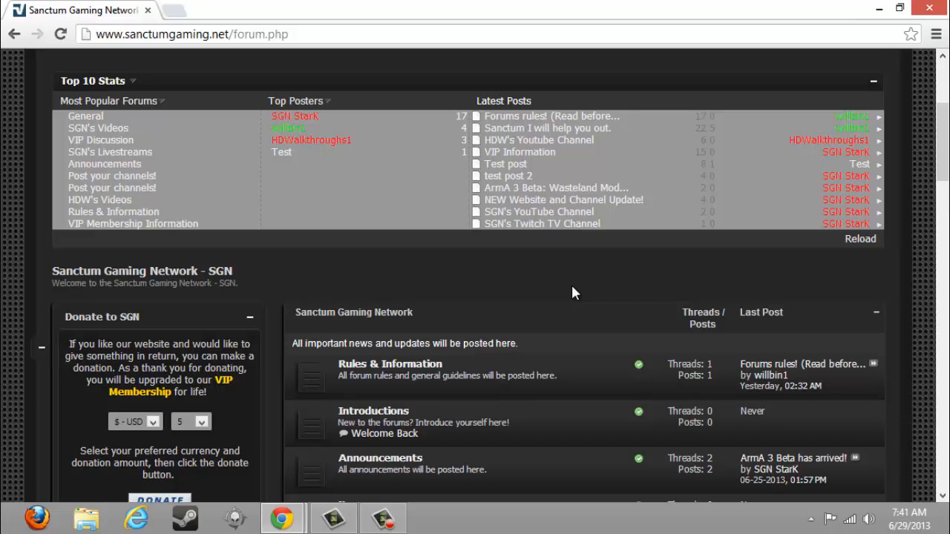
pyautogui.scroll(-3)
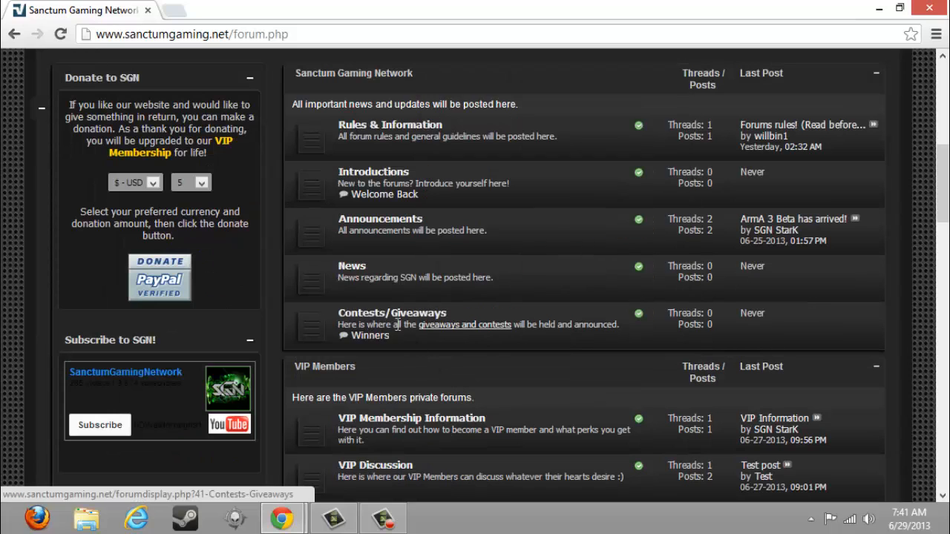
pyautogui.scroll(3)
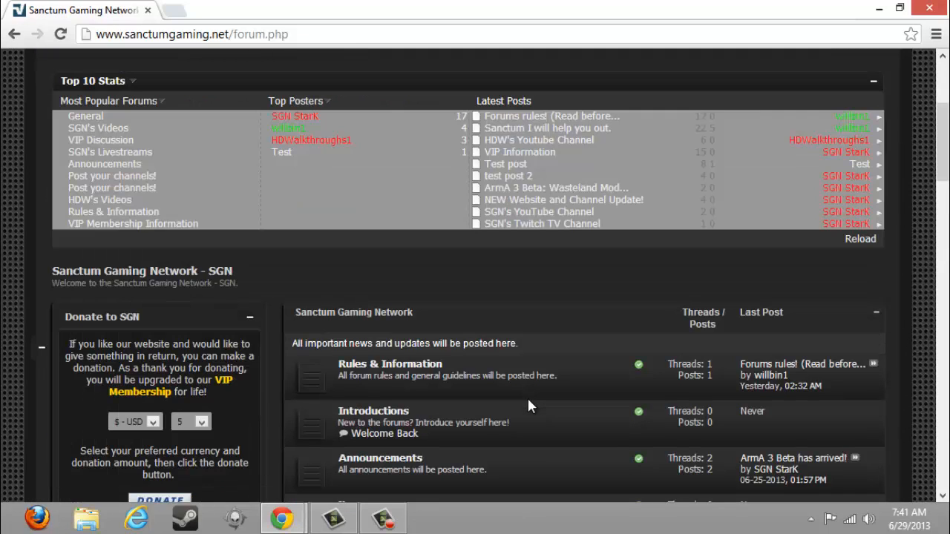
pyautogui.moveTo(575, 334)
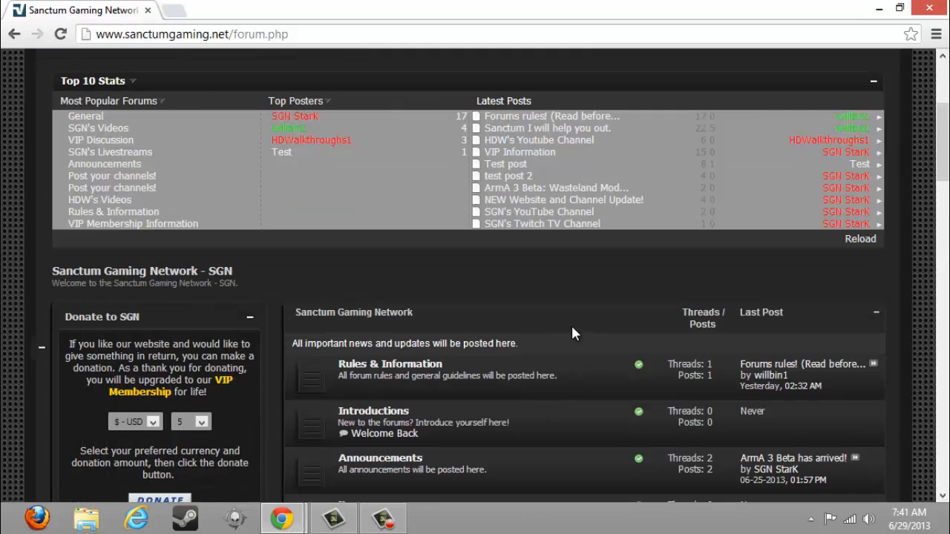